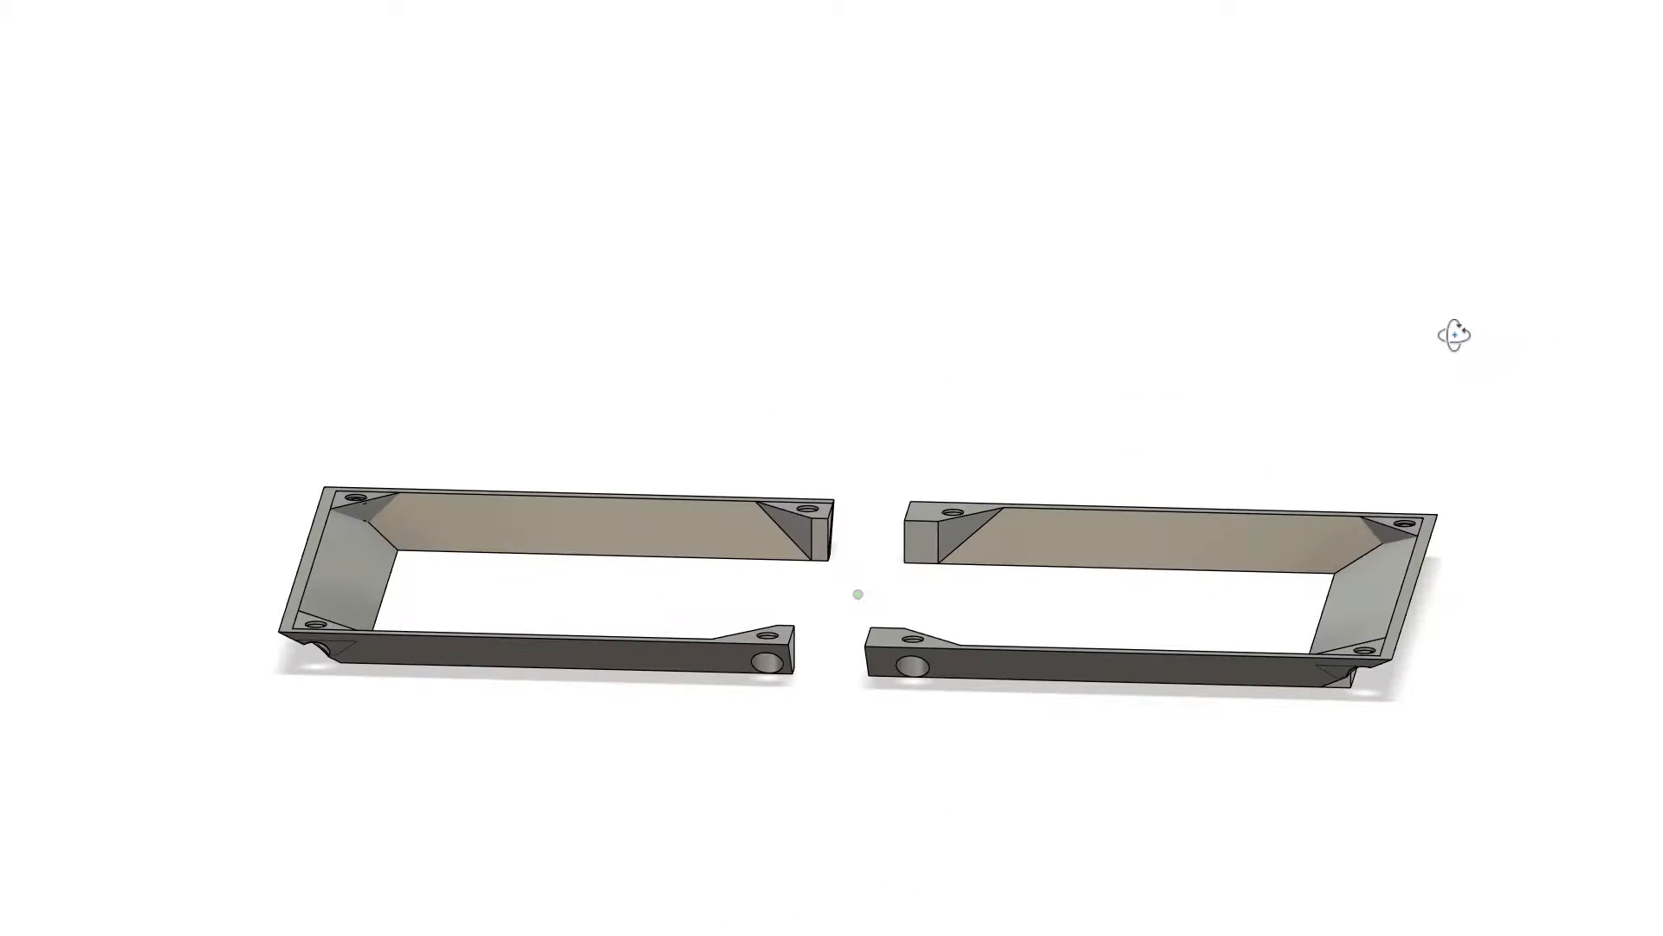
Scroll the Time Spy results down to Detailed monitoring to view frame rate, temperature and load graphs
drag(857, 594, 858, 579)
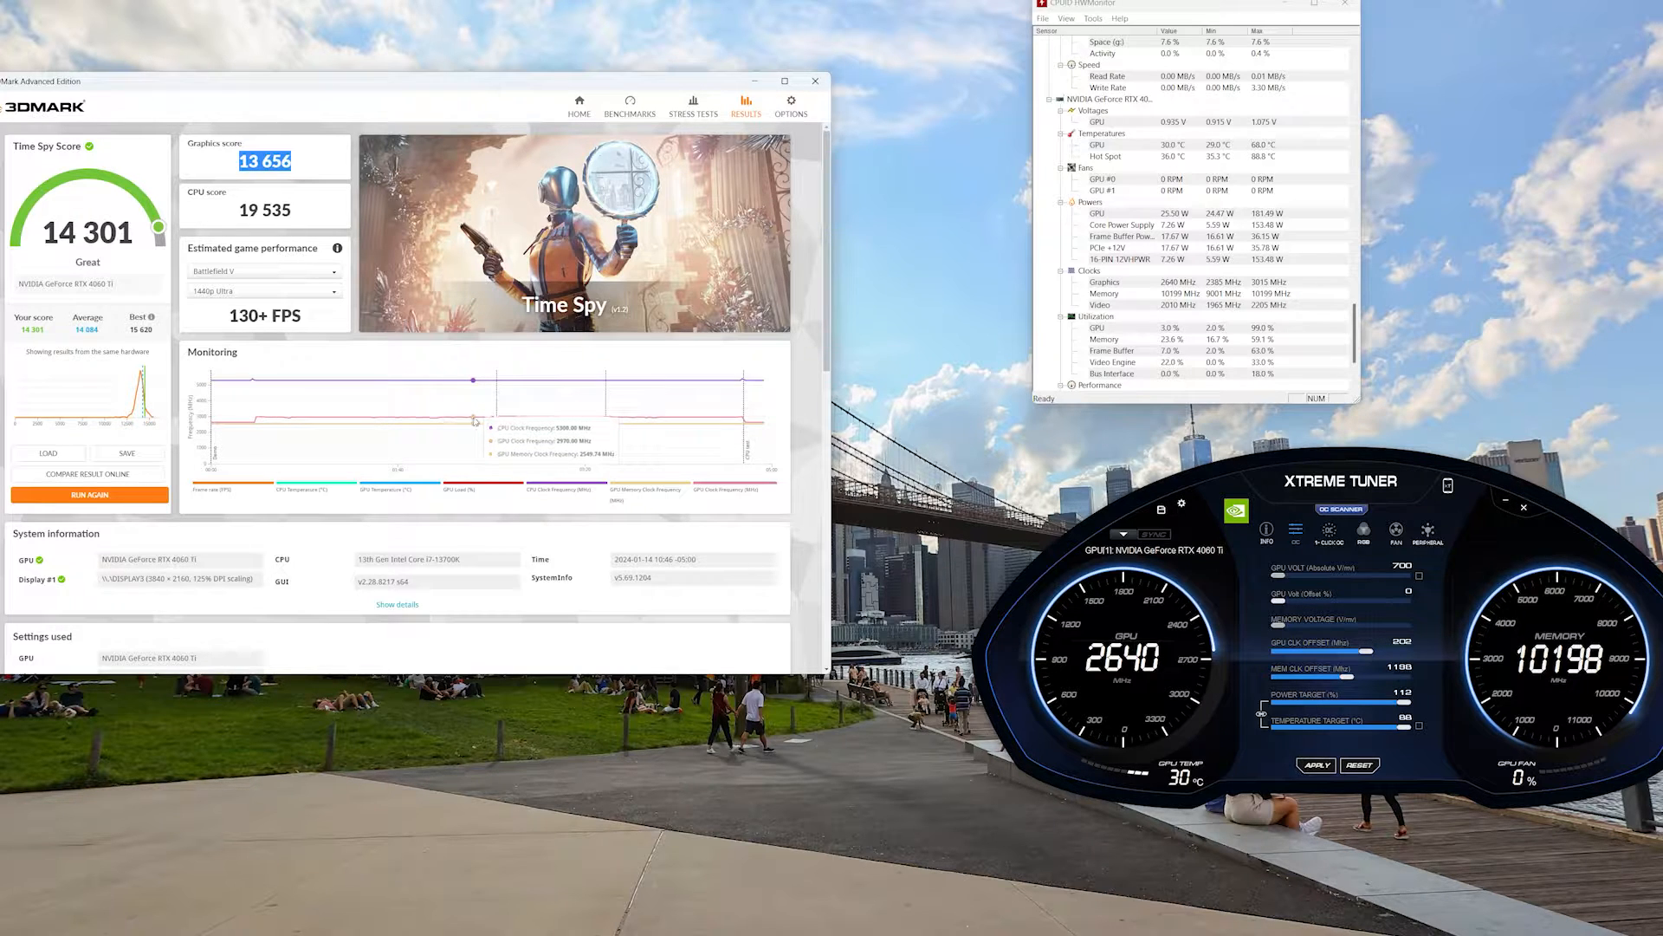
scroll(down, 3)
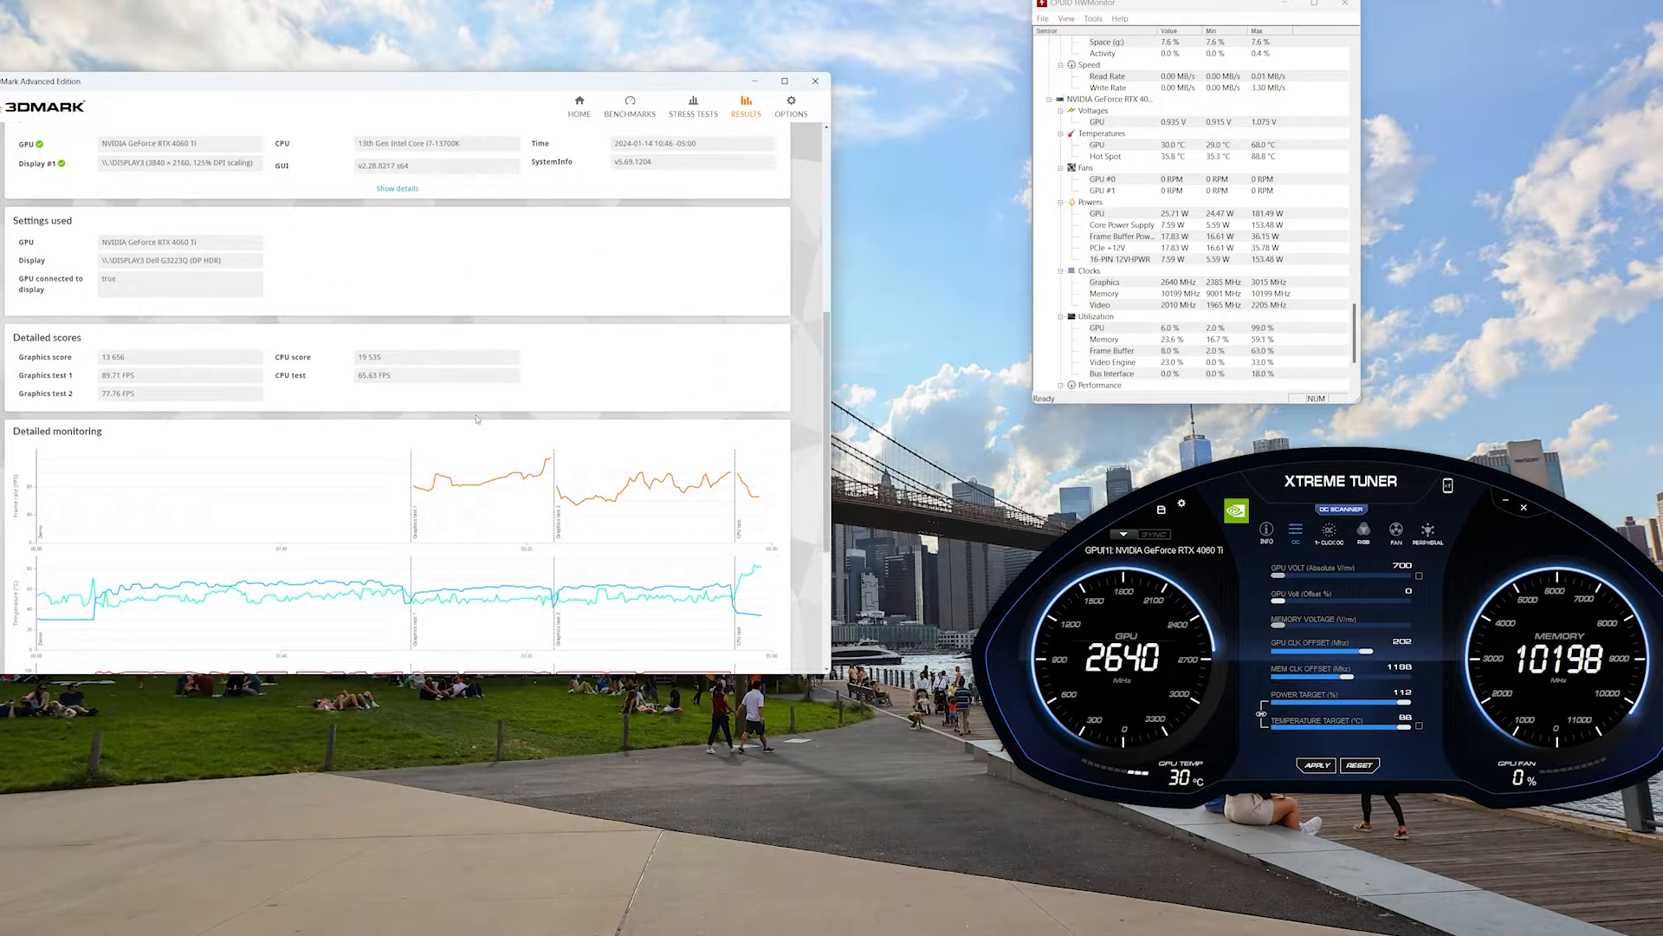
scroll(down, 3)
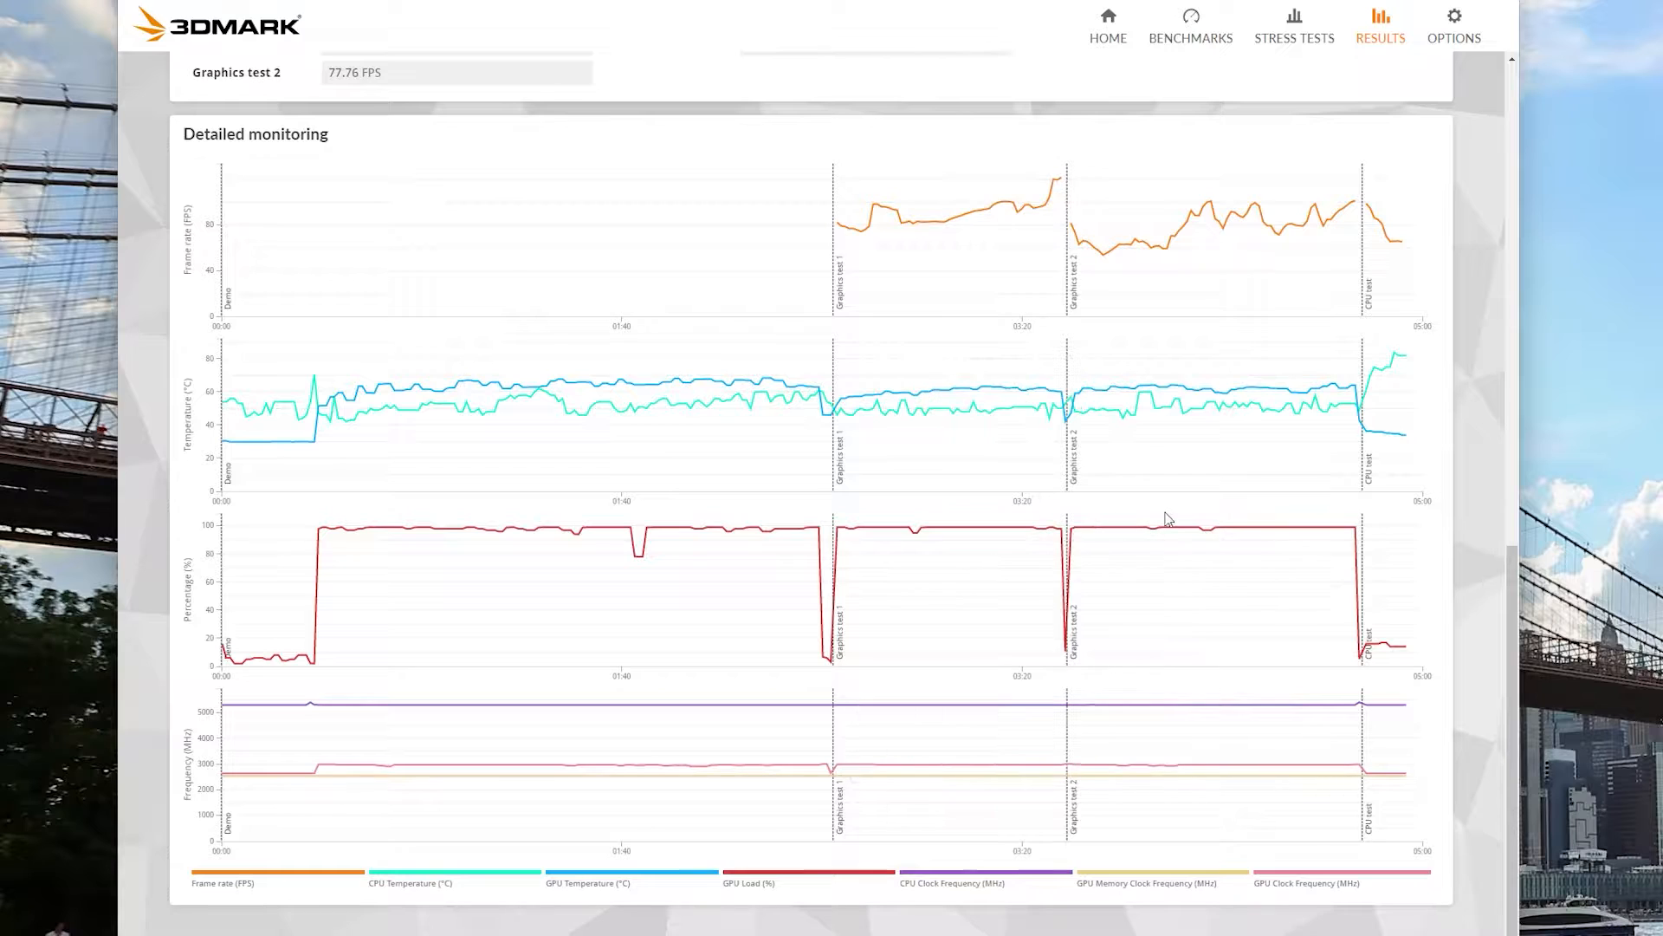
mouse_move(1319, 534)
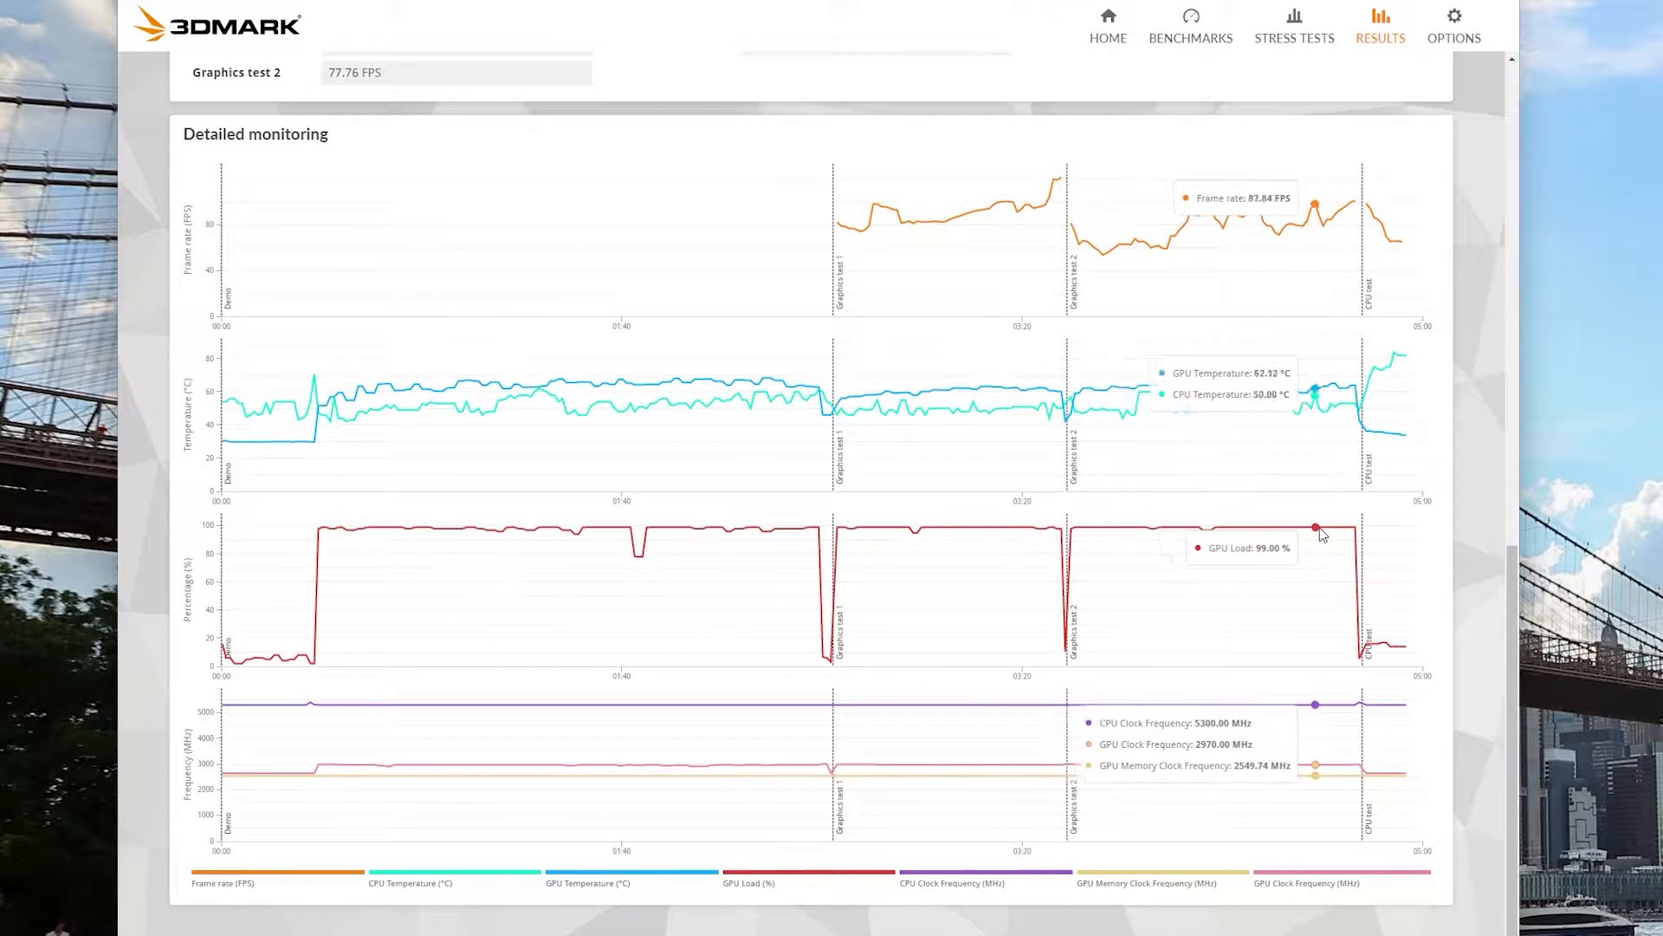
mouse_move(1351, 527)
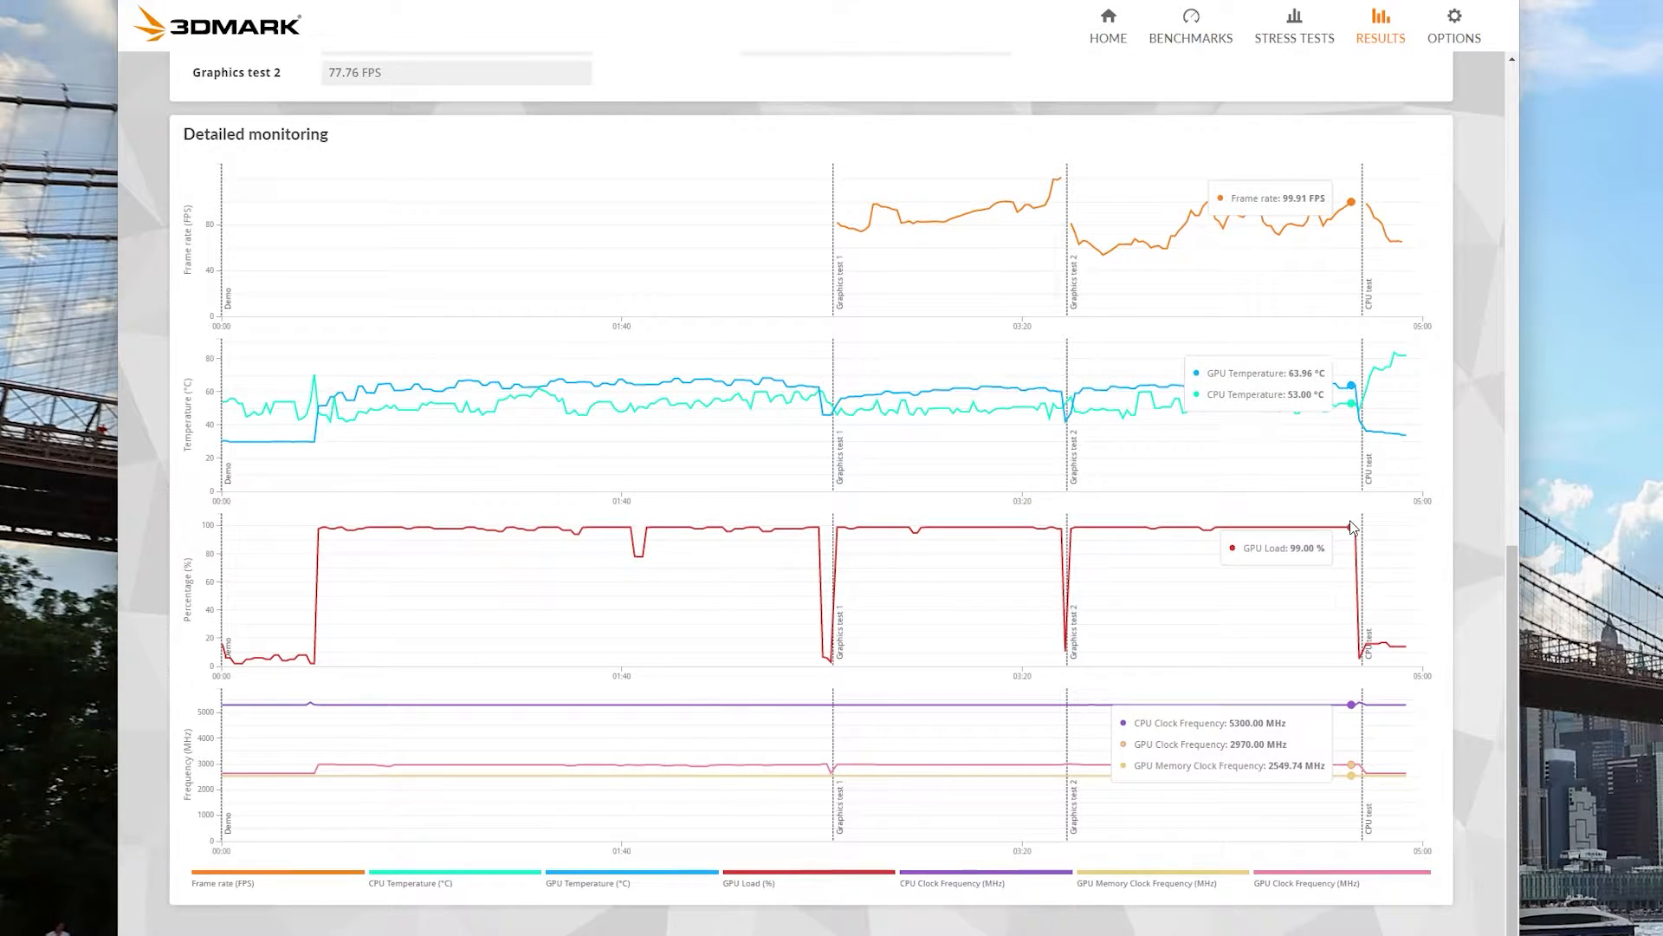
mouse_move(1315, 531)
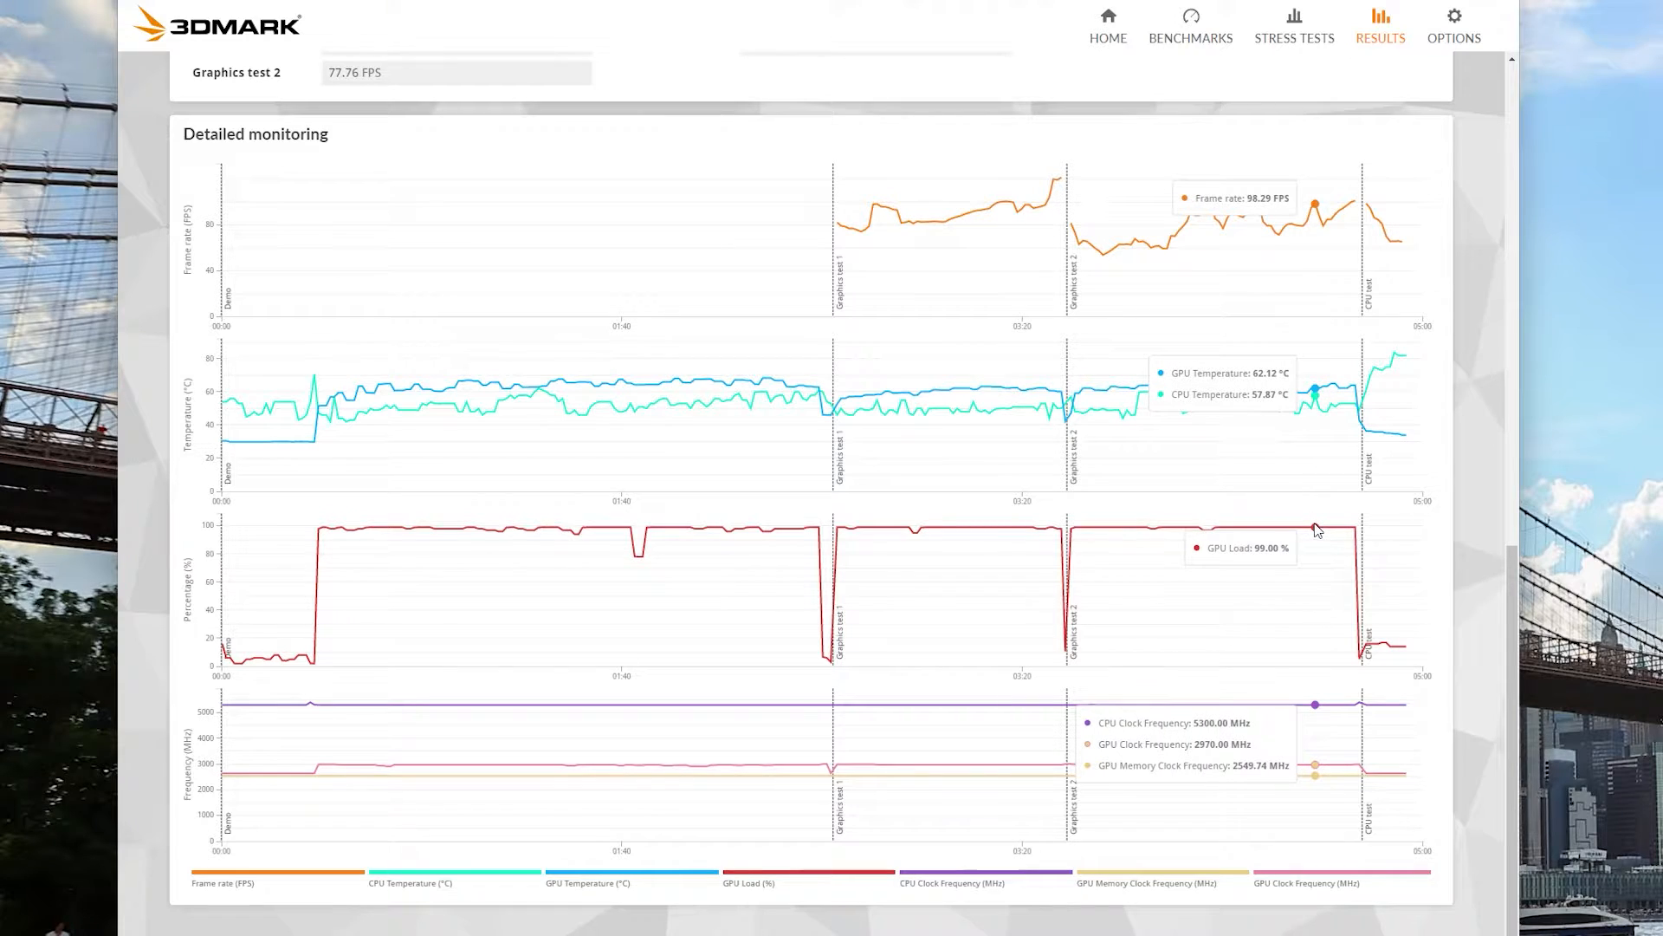
mouse_move(1305, 531)
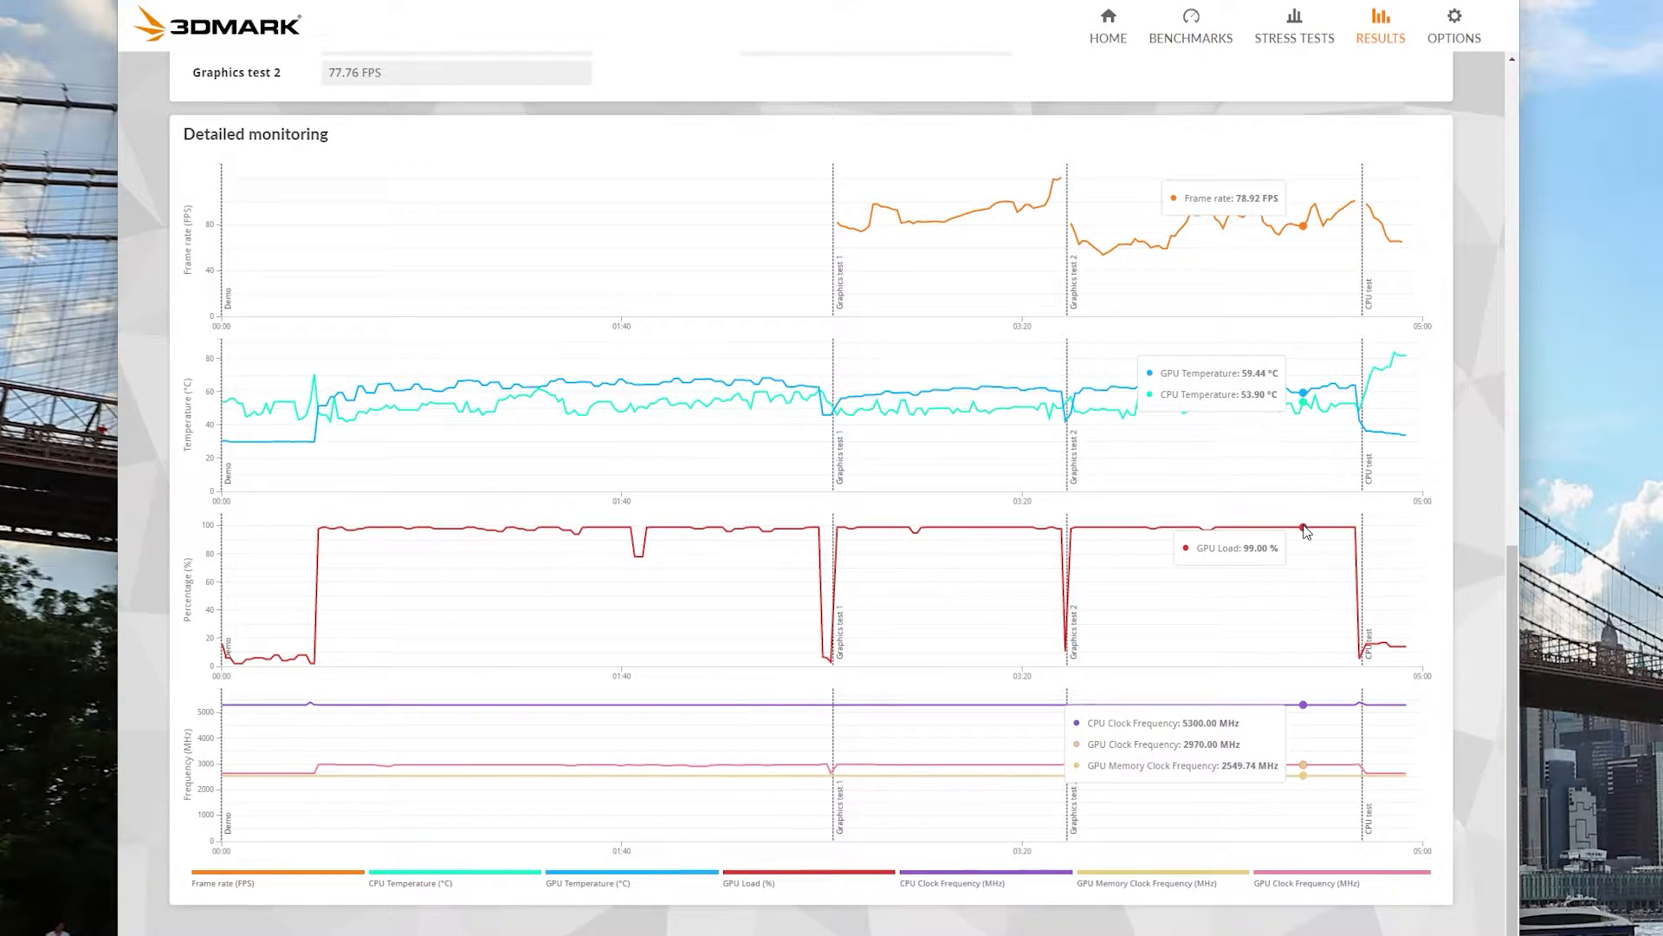
mouse_move(1294, 530)
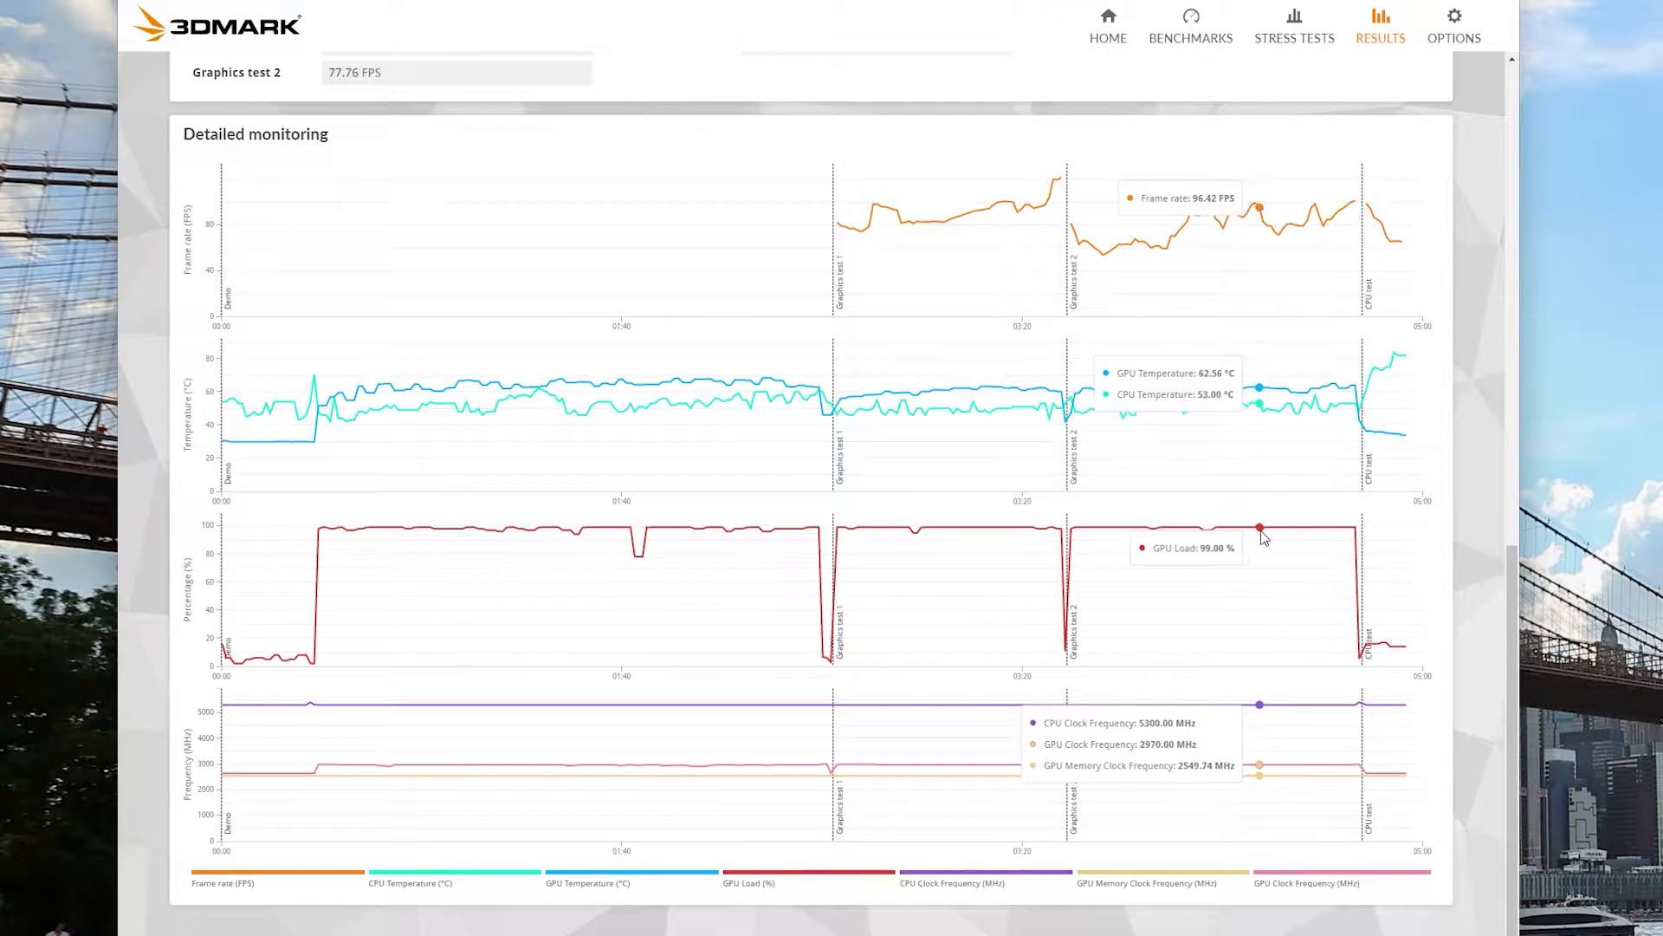
mouse_move(1185, 542)
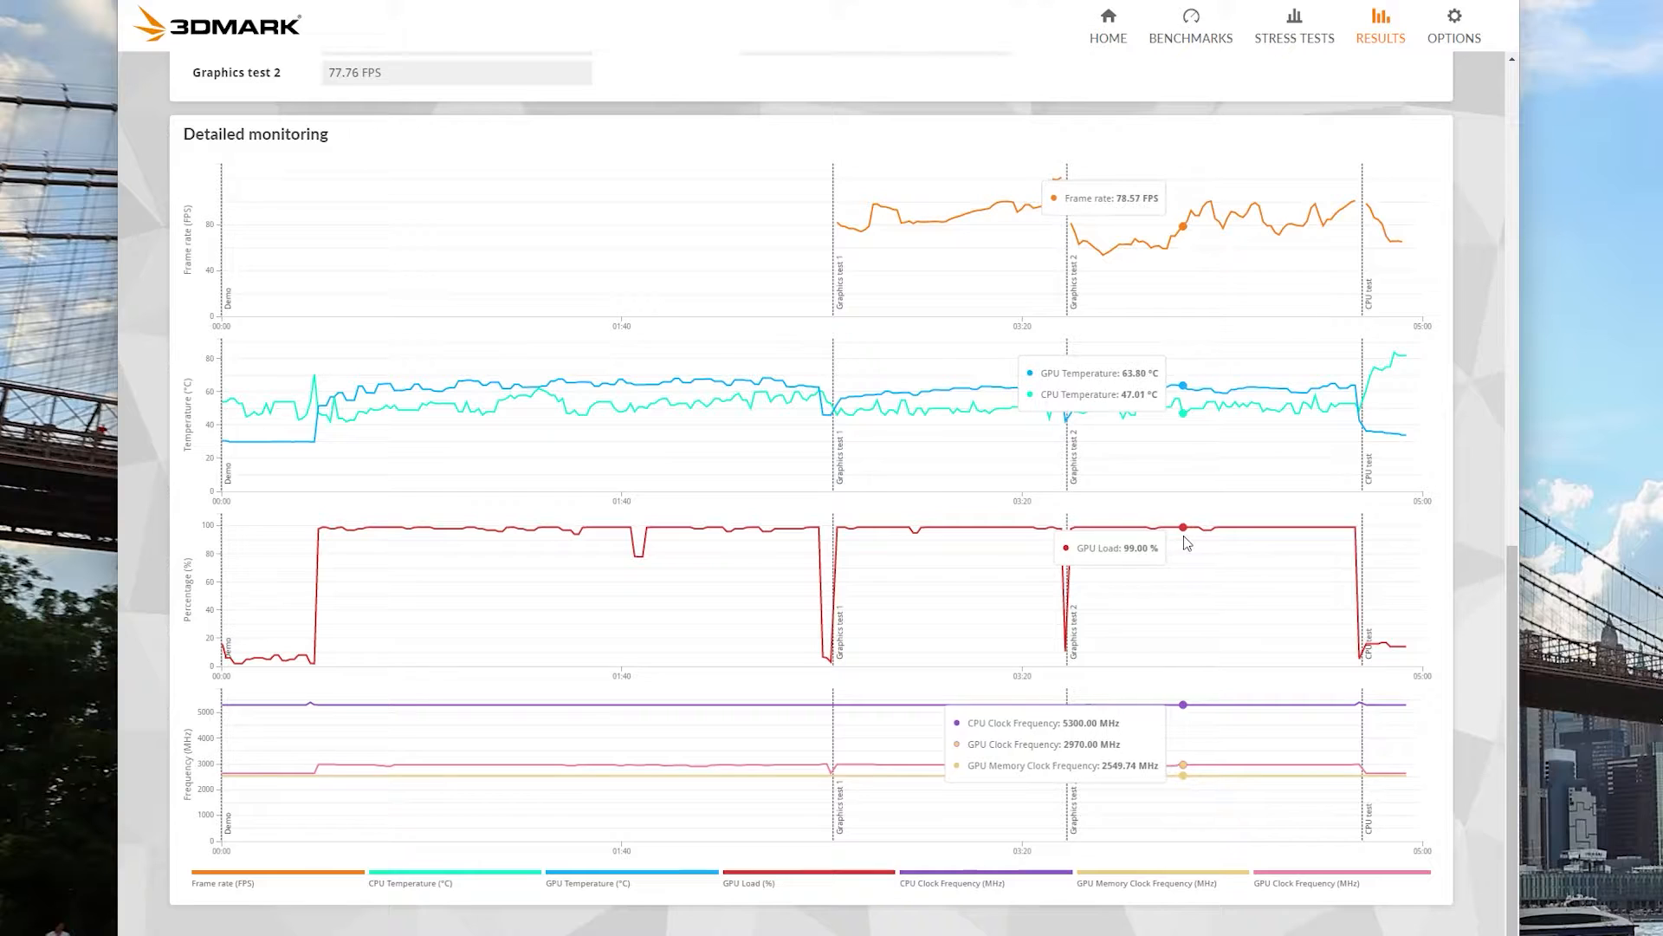
mouse_move(1136, 546)
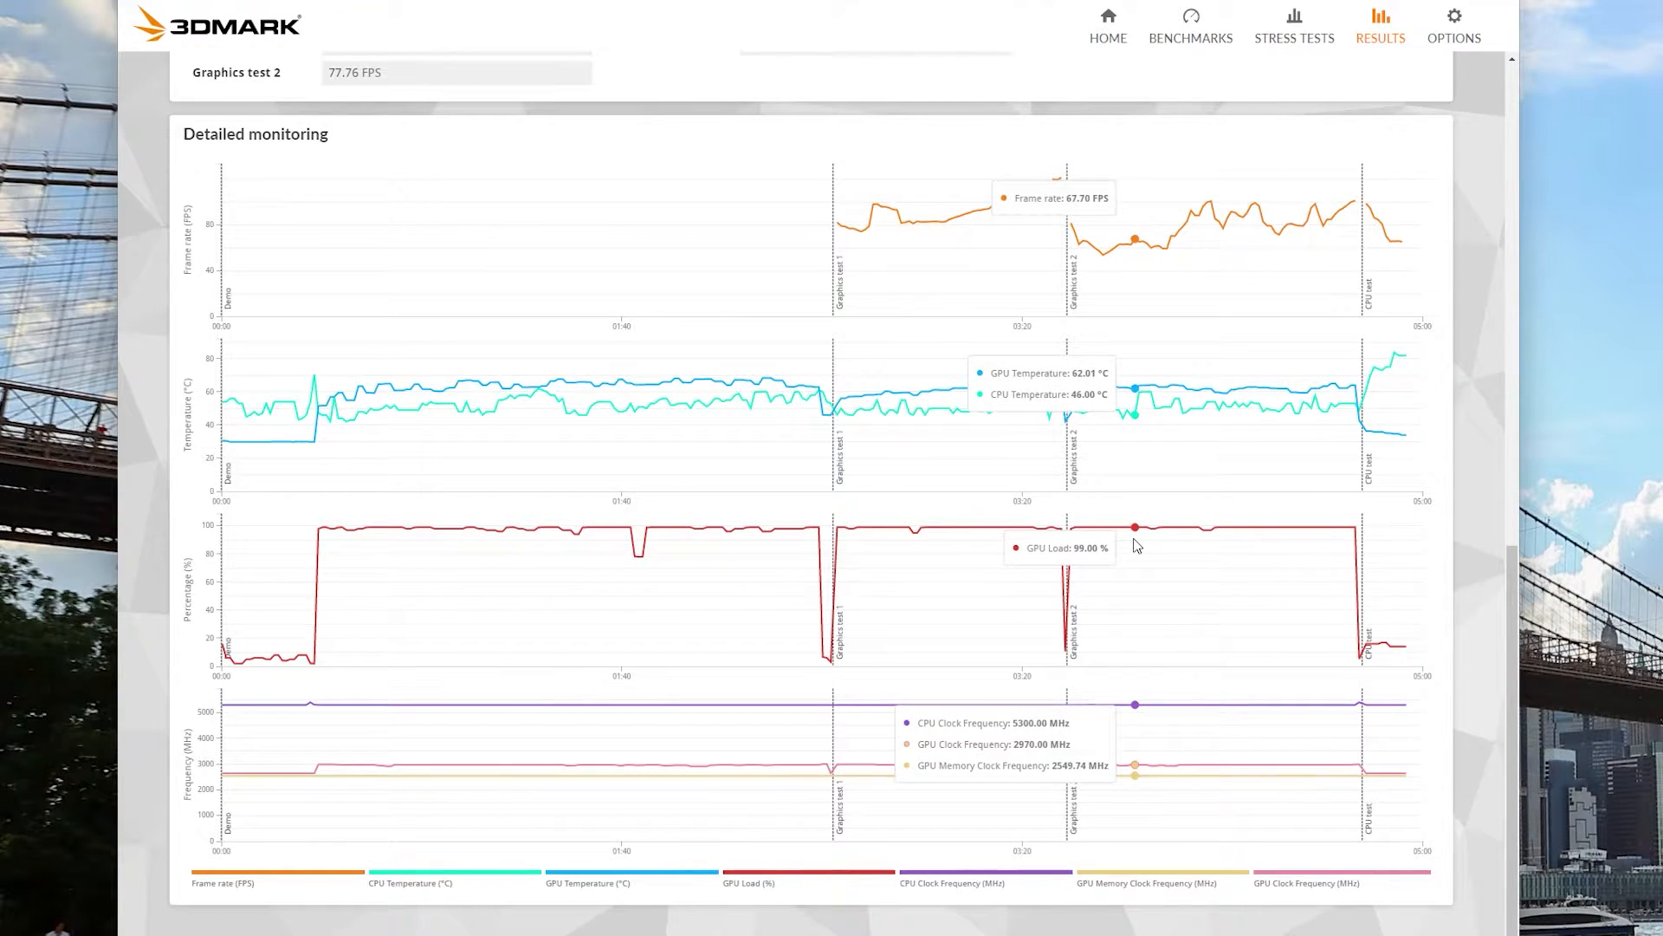
mouse_move(1119, 549)
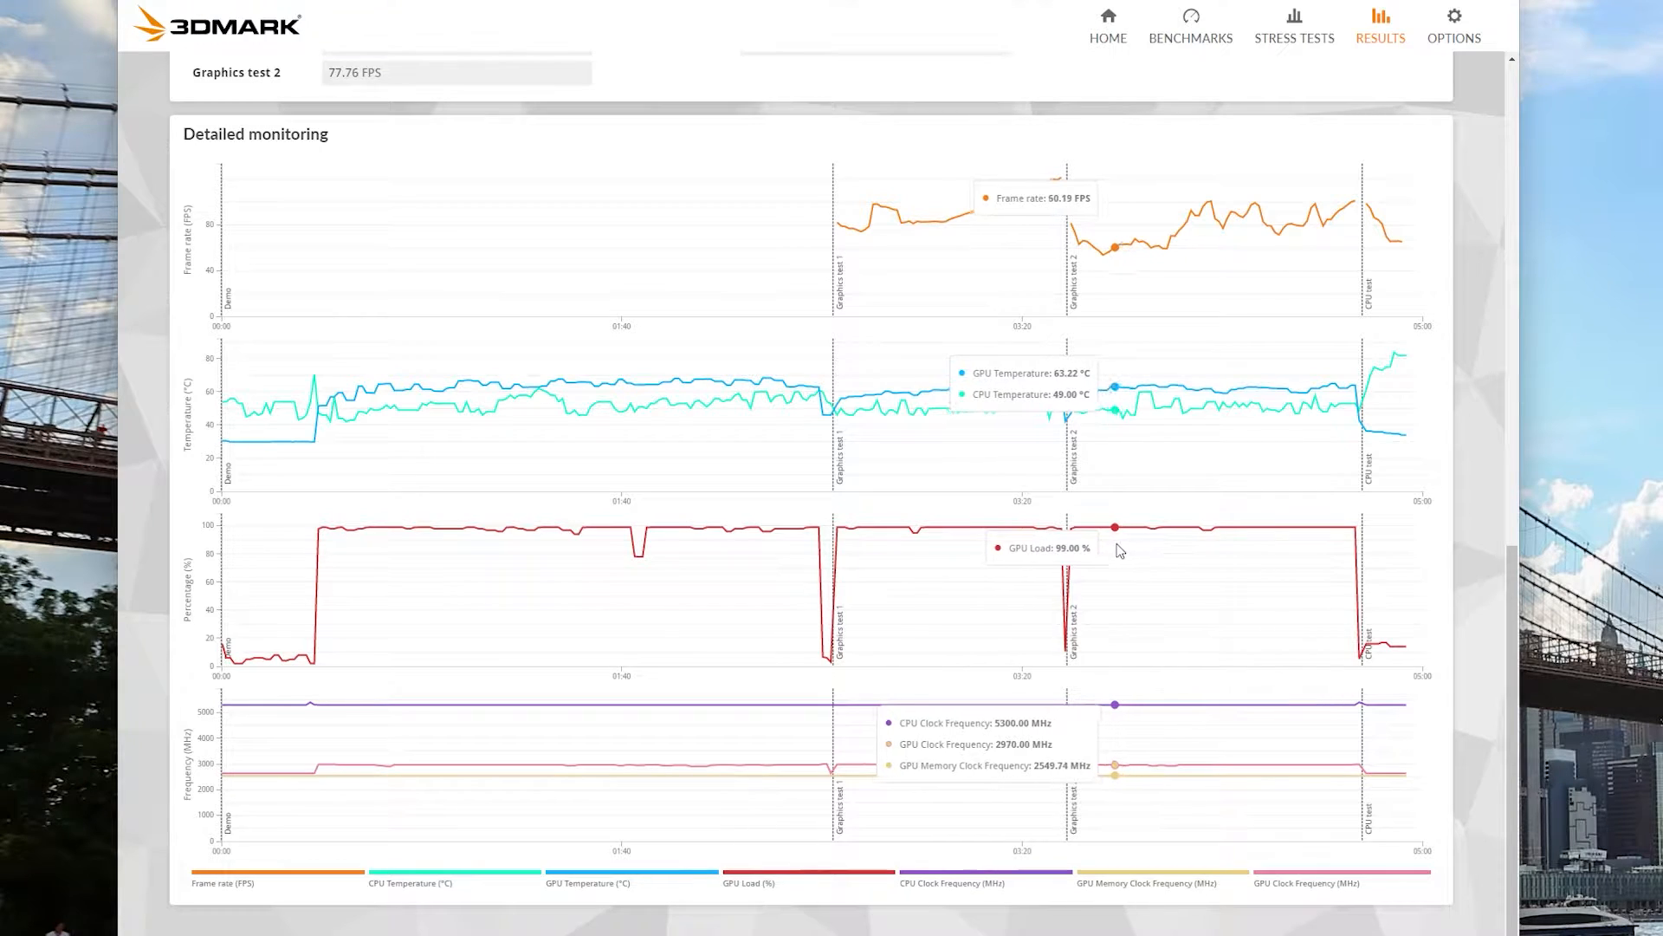
mouse_move(901, 562)
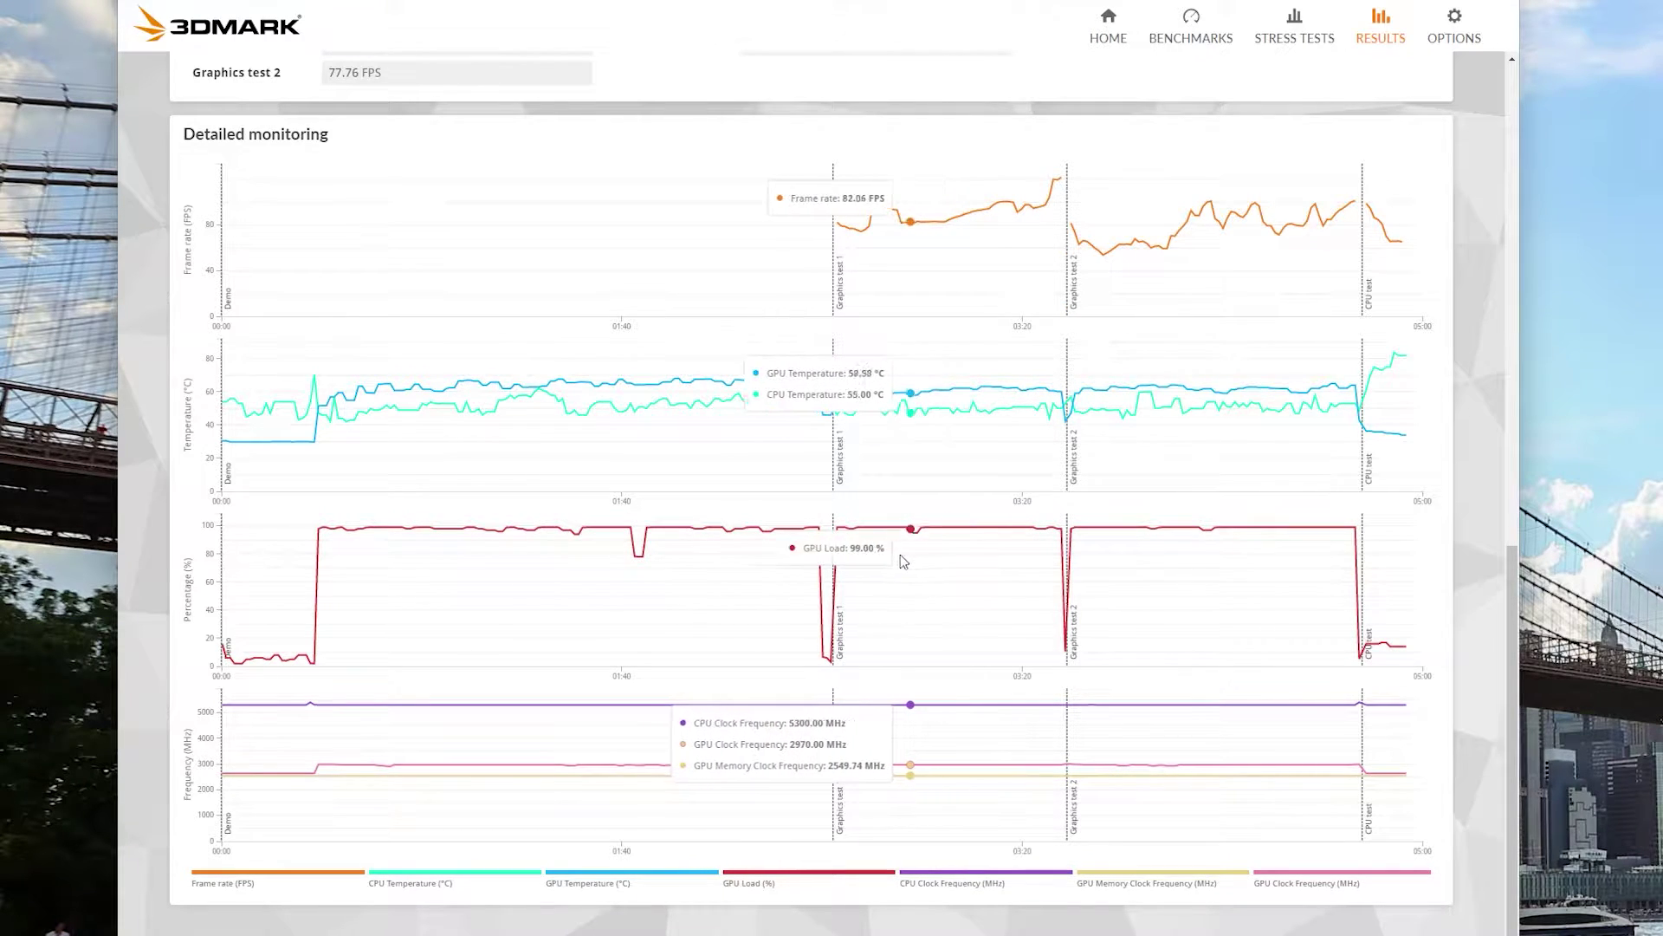
mouse_move(629, 584)
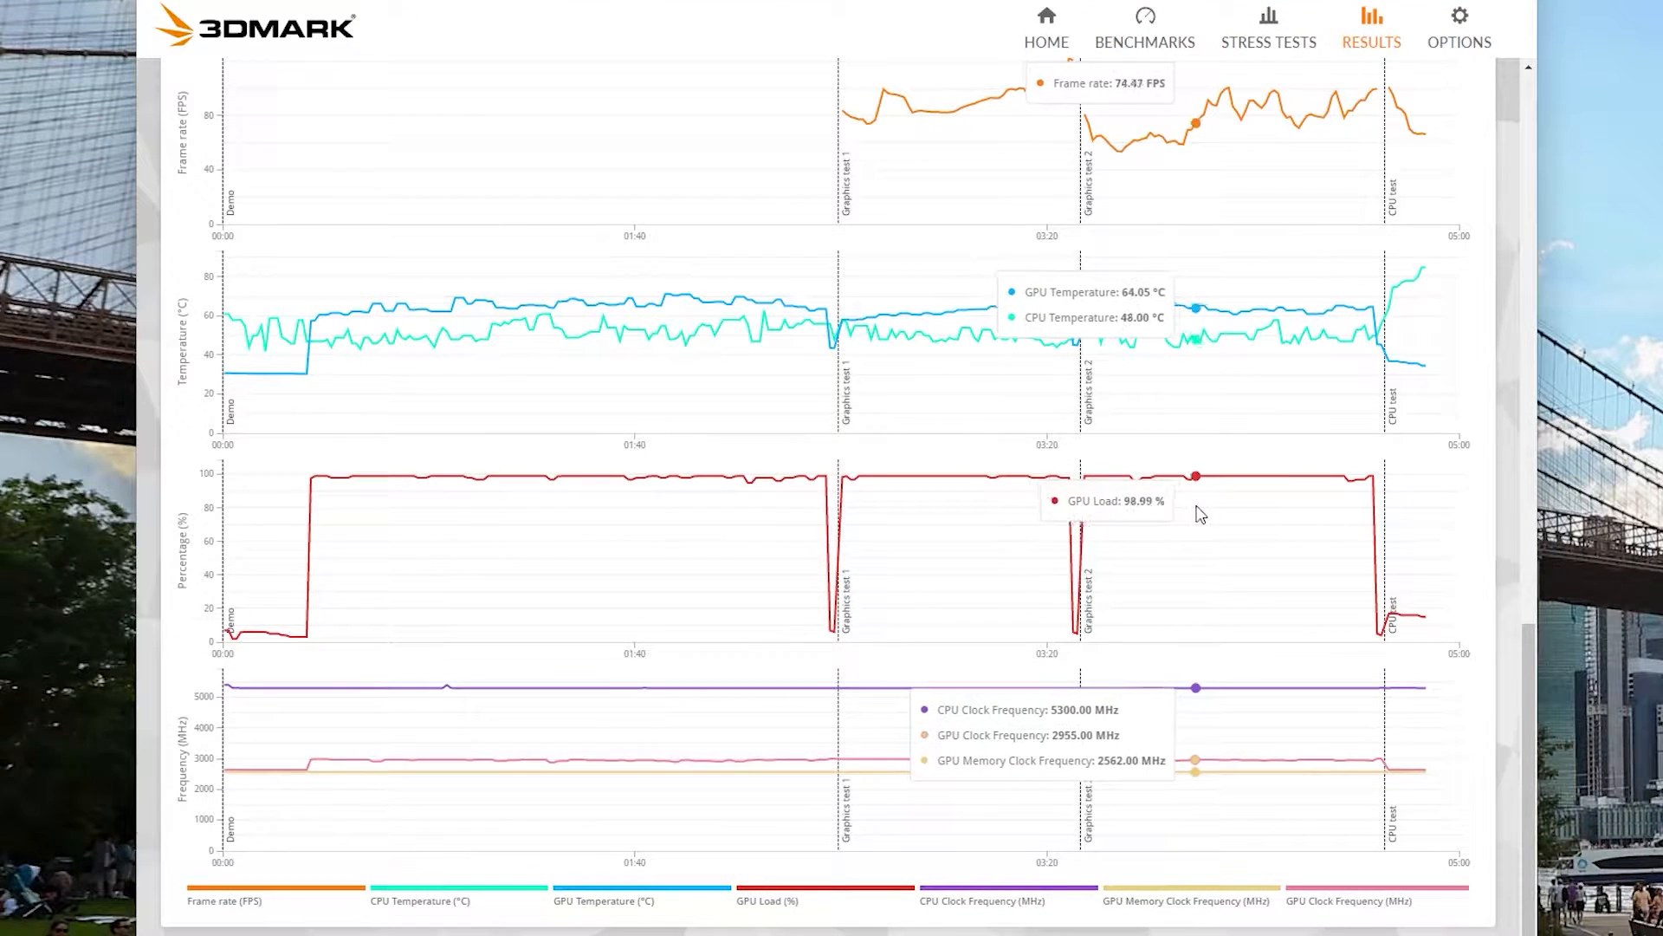
mouse_move(1291, 511)
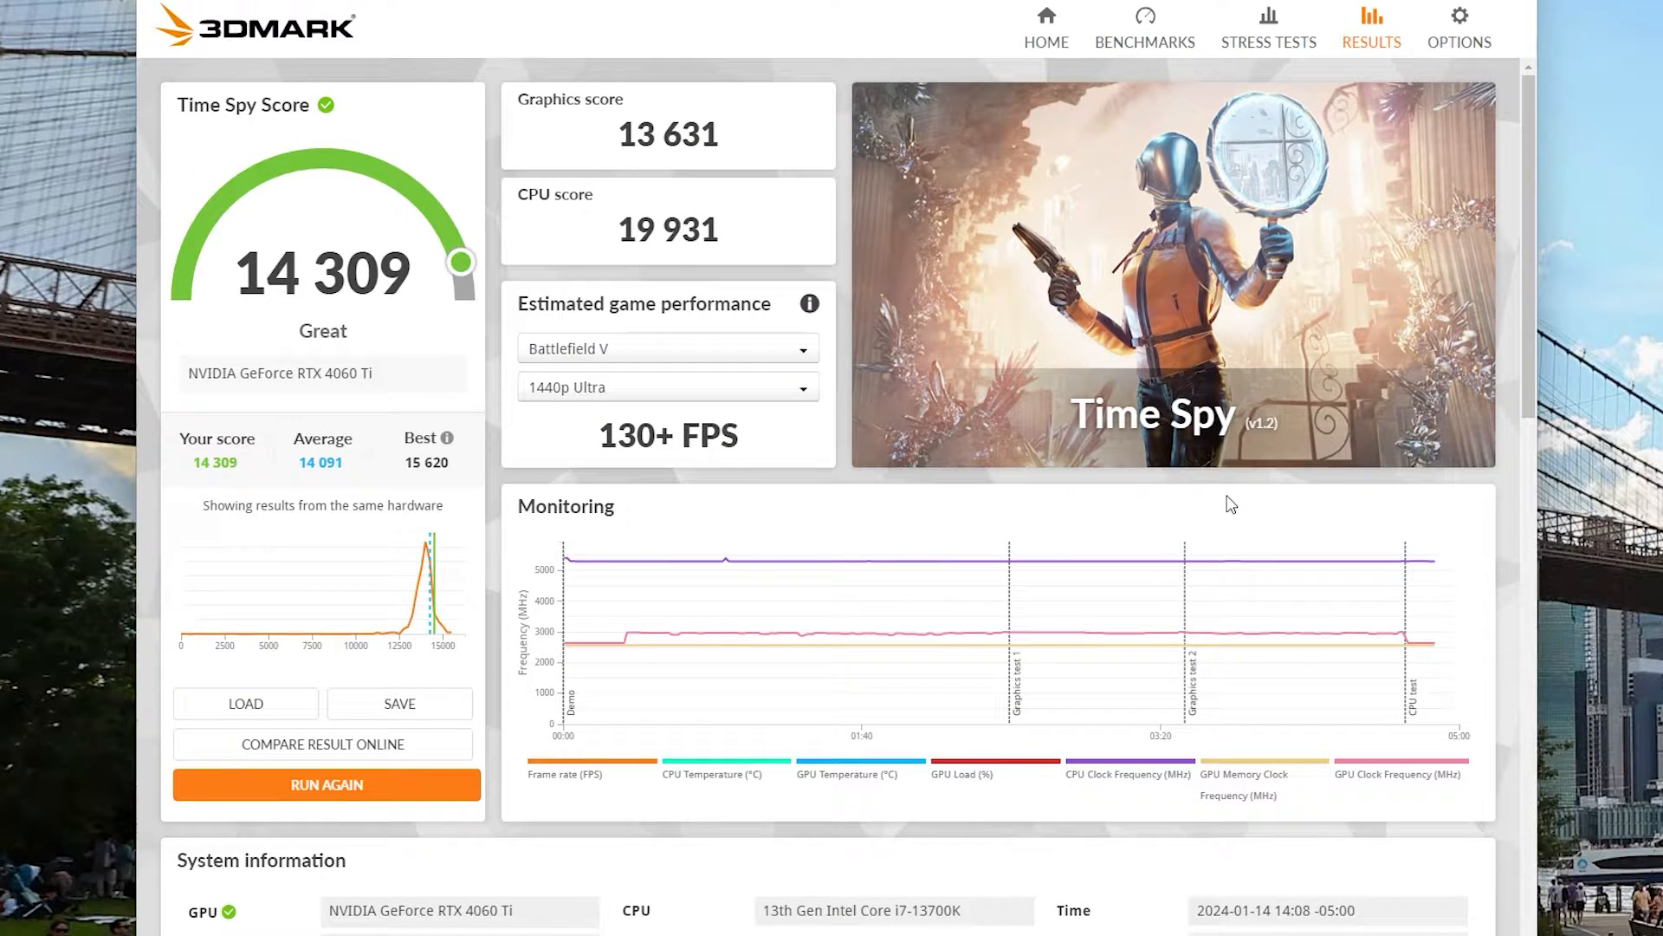
scroll(down, 3)
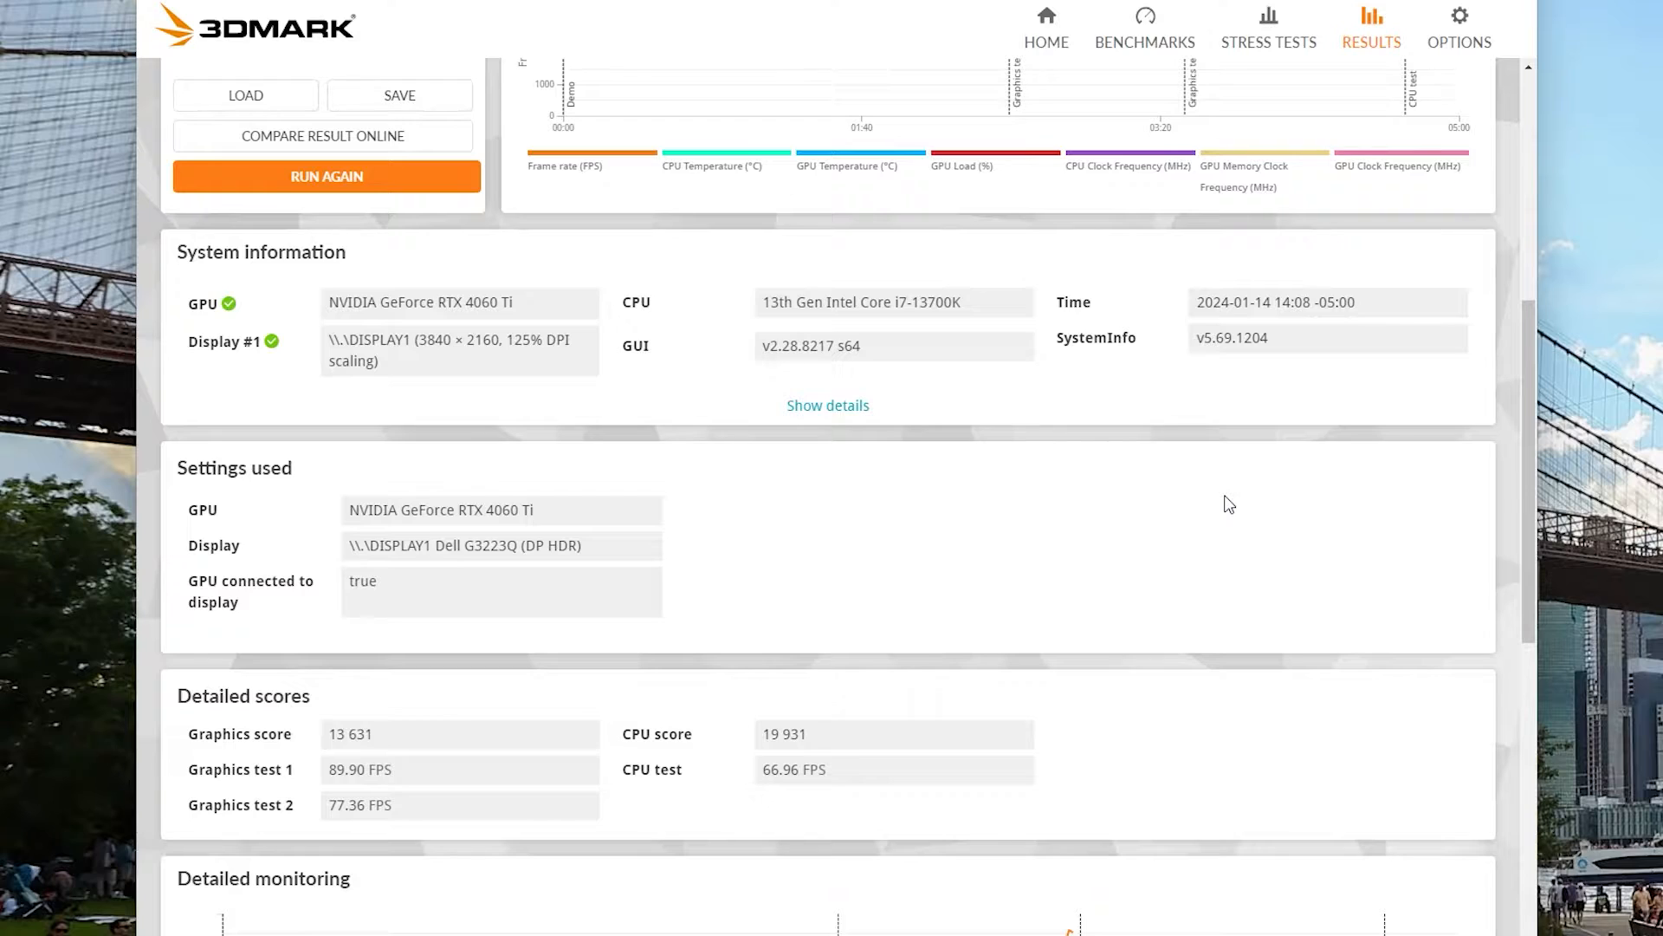
scroll(down, 3)
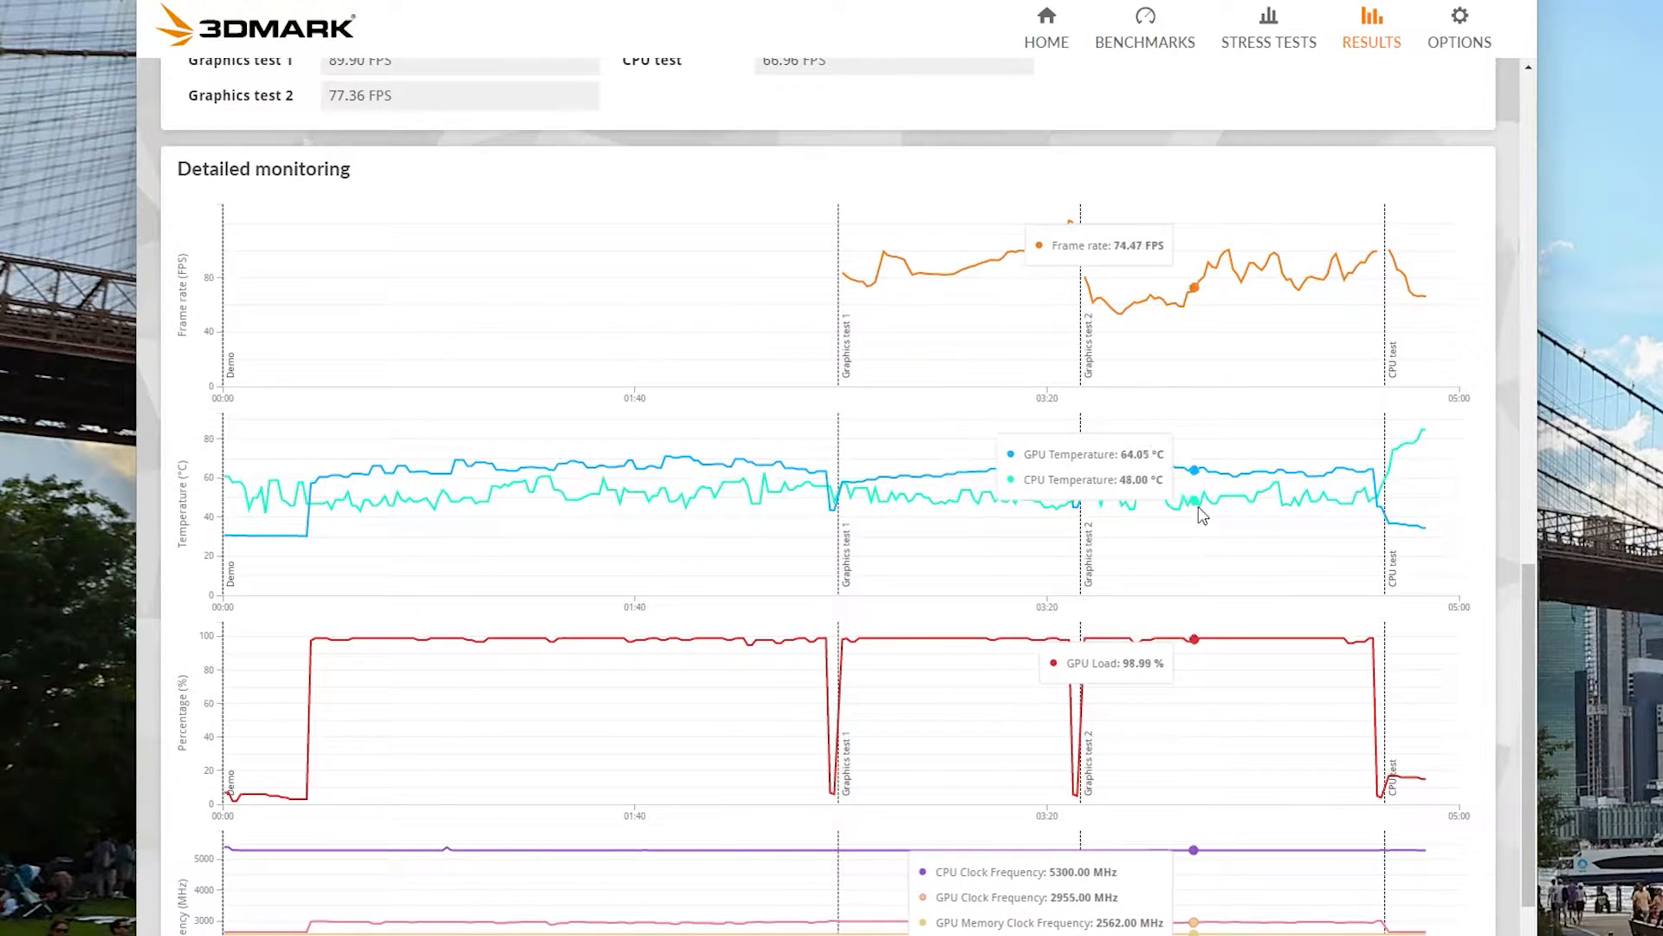
mouse_move(1329, 509)
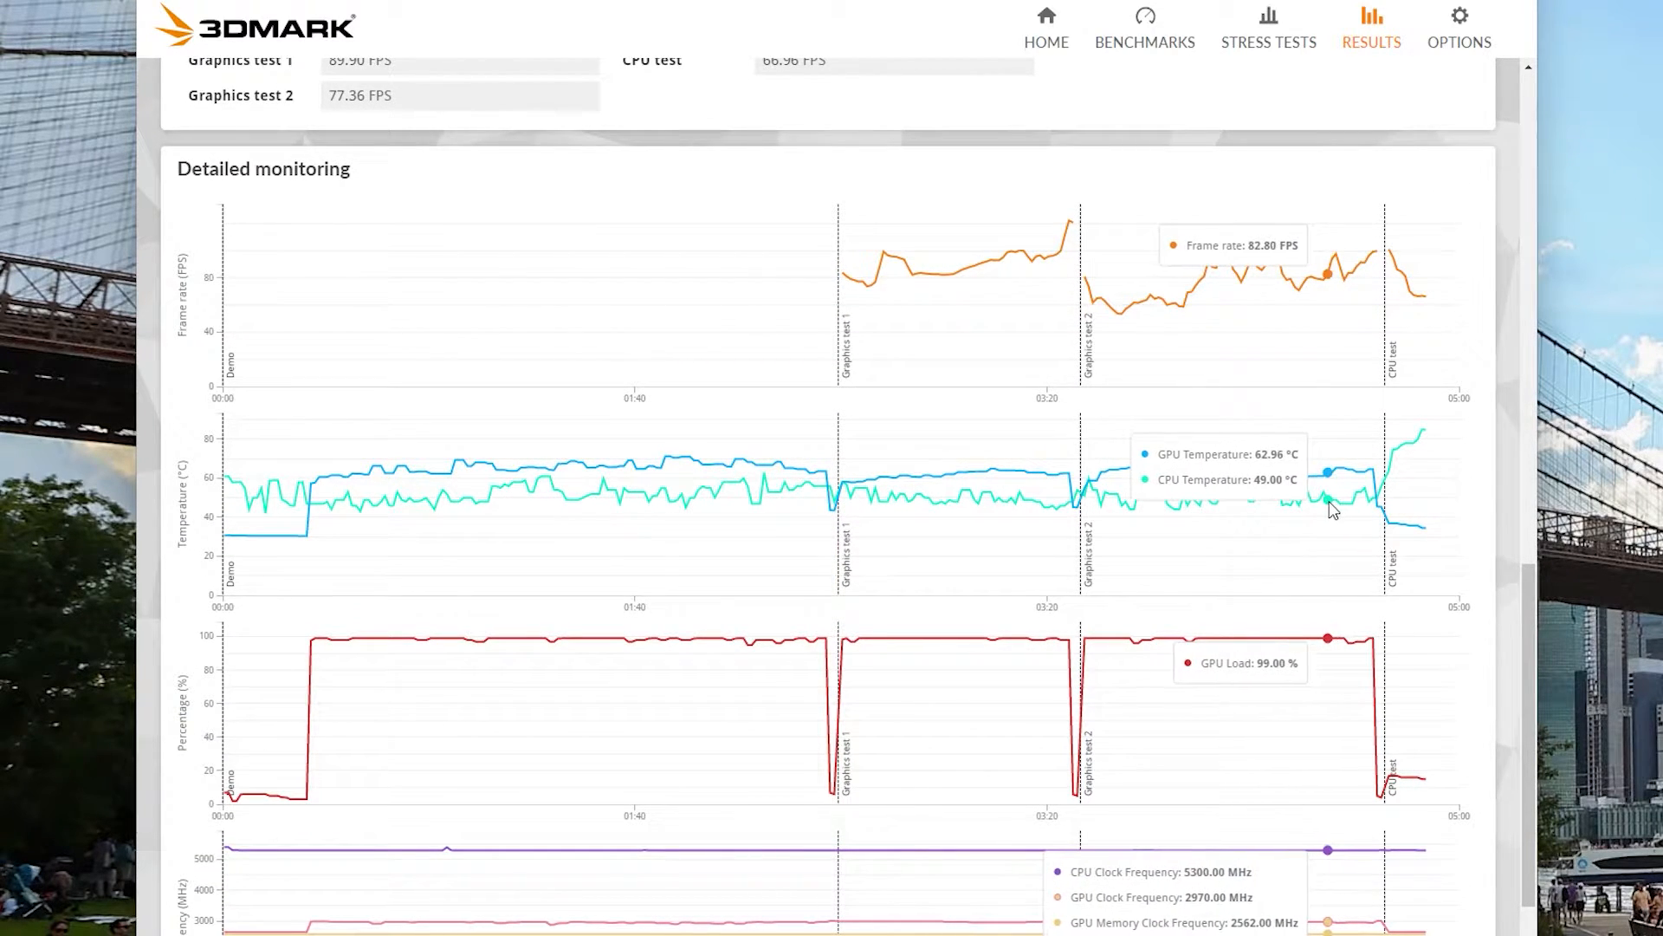
mouse_move(1209, 509)
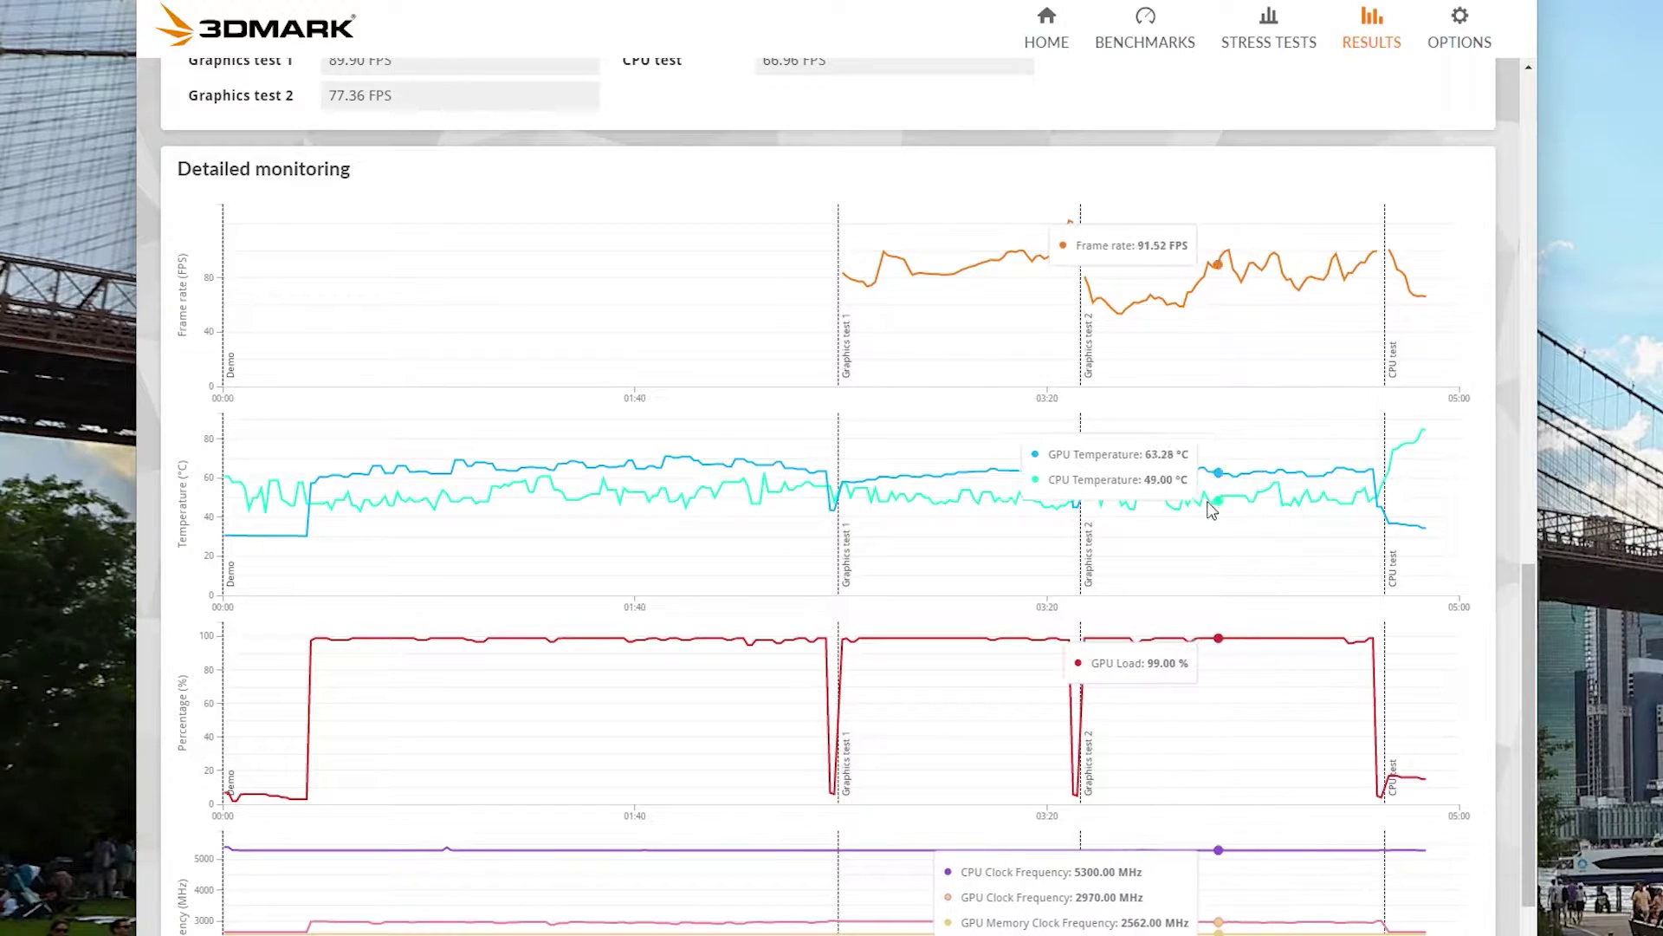
scroll(down, 3)
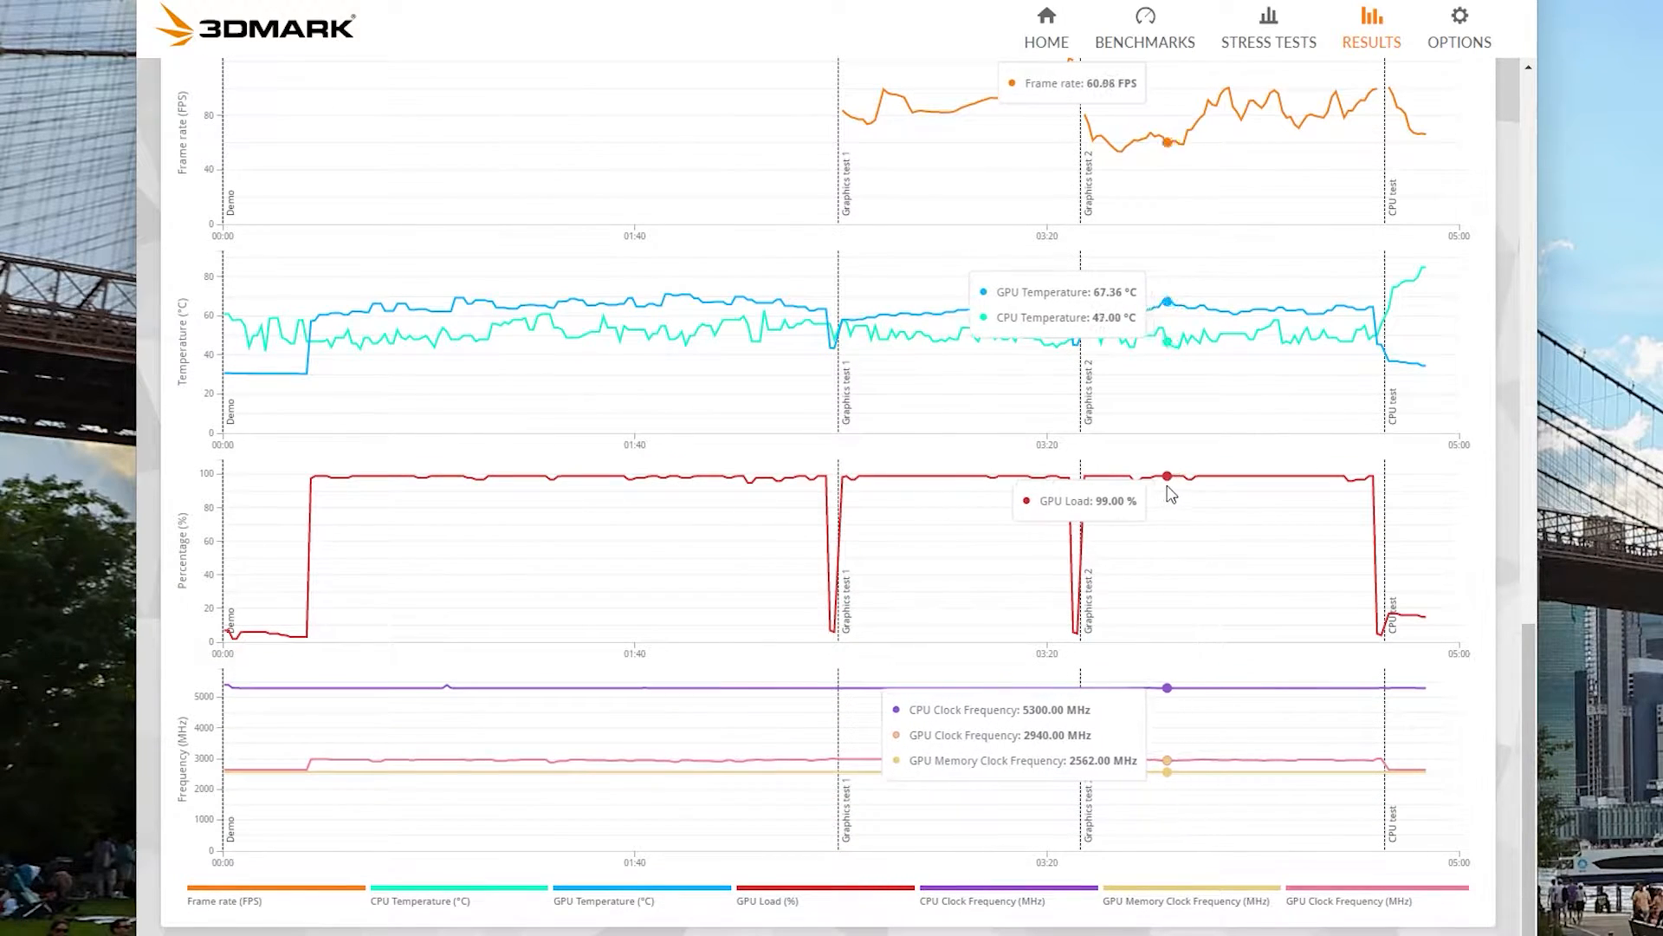
mouse_move(1313, 492)
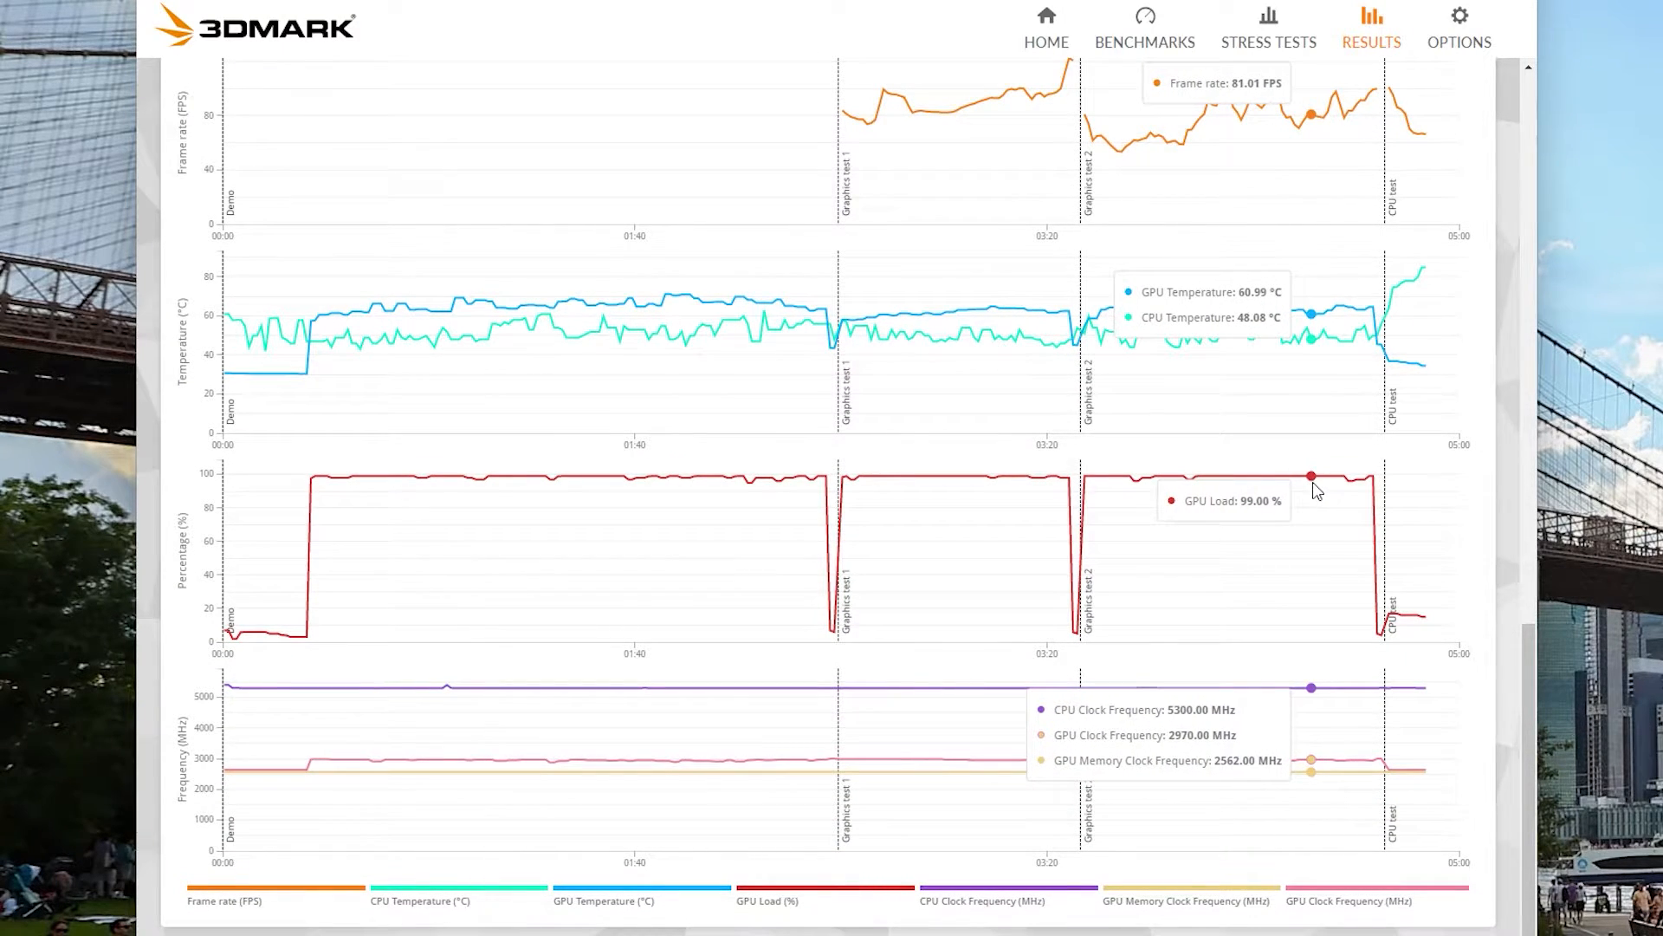
mouse_move(1108, 499)
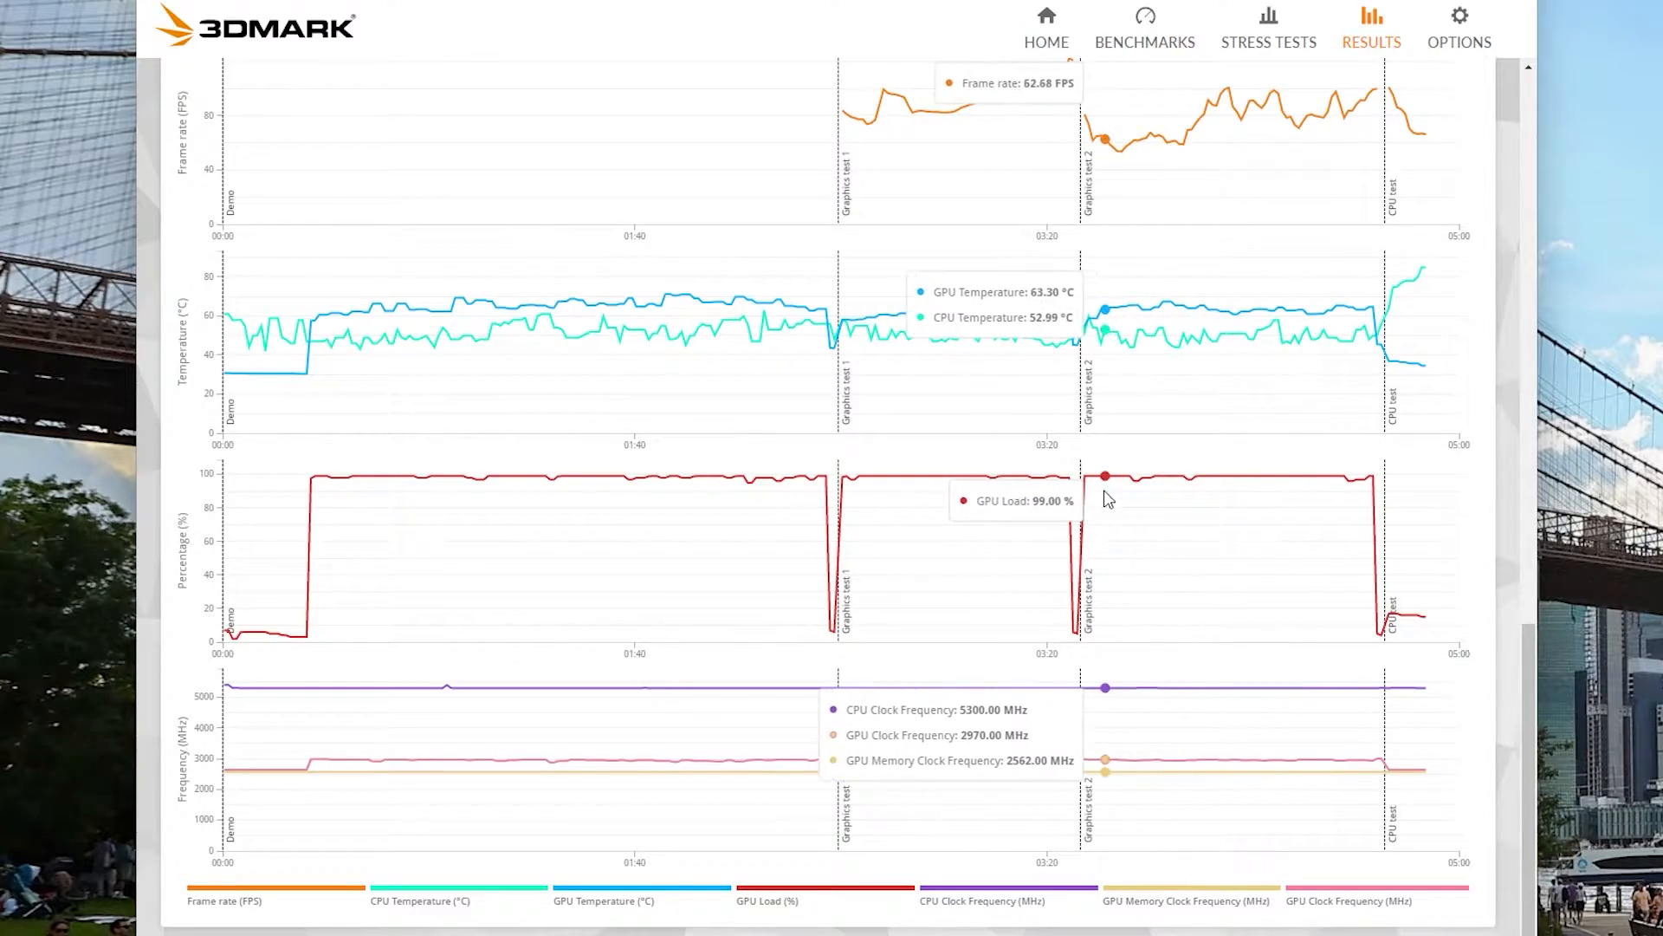